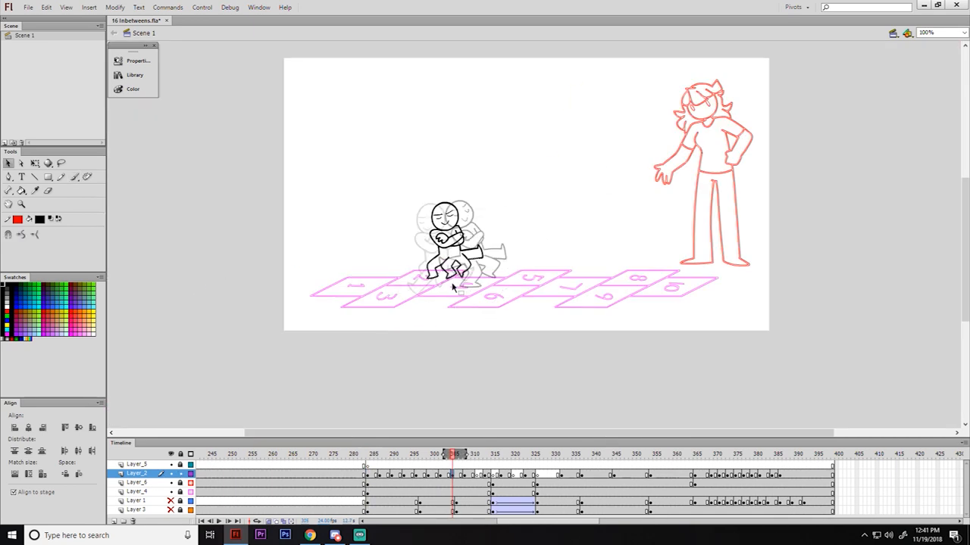
# Ink the watching girl and the stick figure in clean black lines over the rough sketches
pyautogui.click(939, 33)
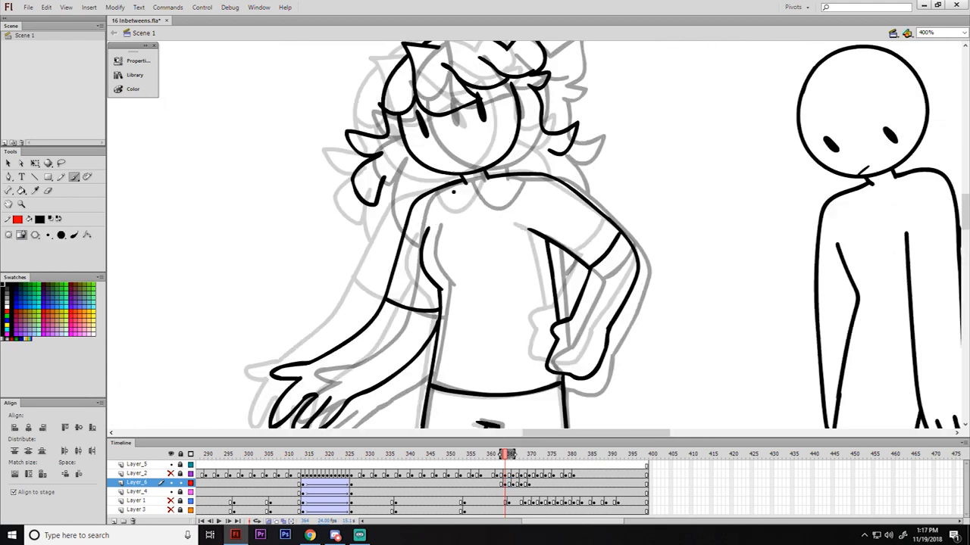
pyautogui.click(196, 20)
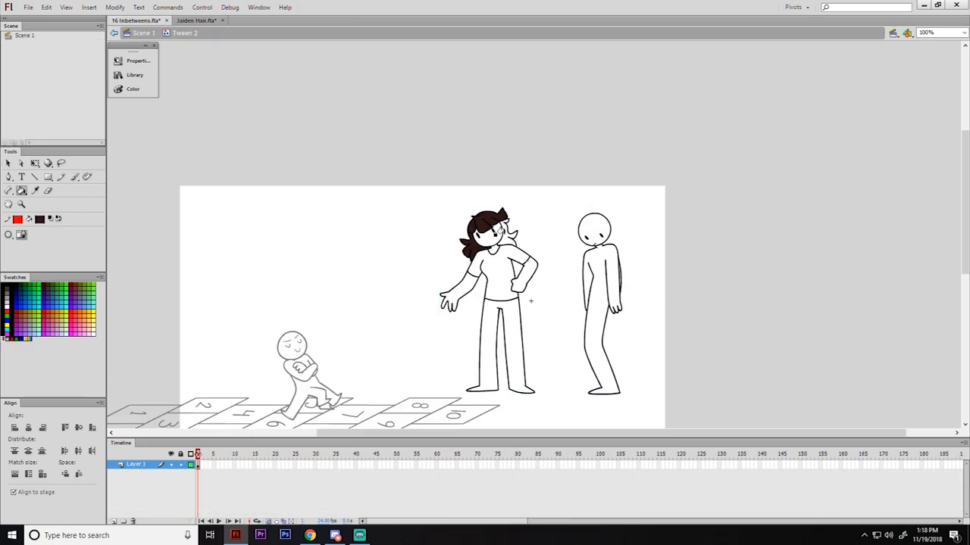